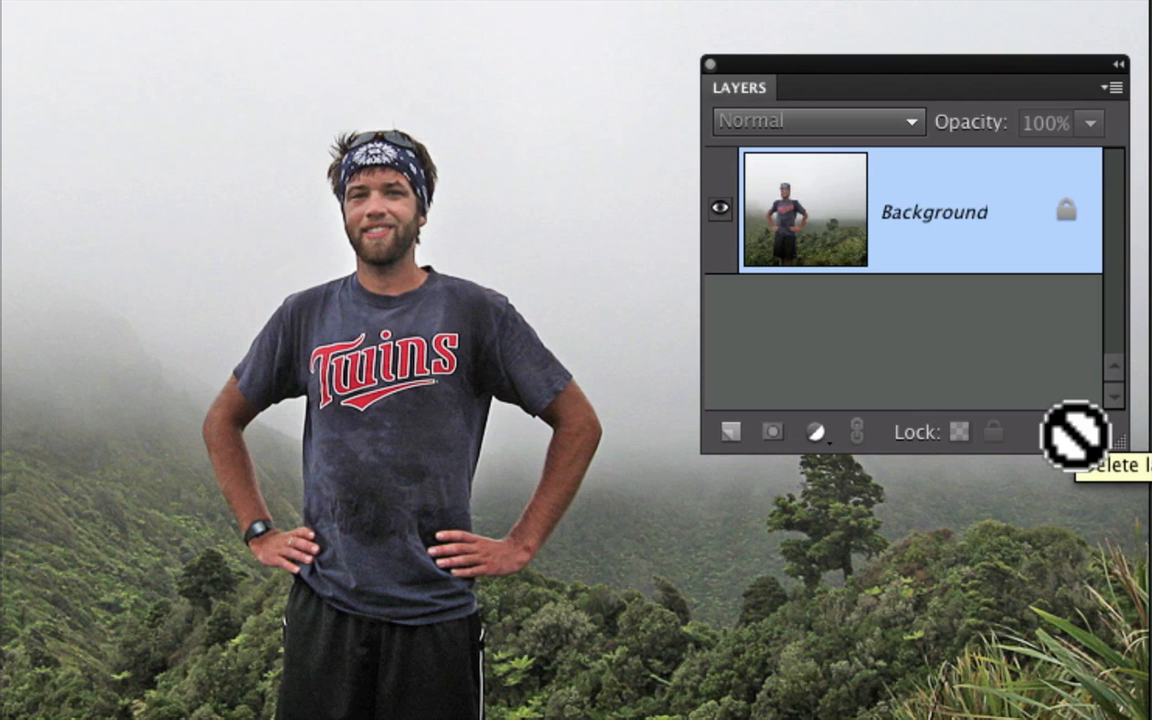
{"action": "mouse_move", "coordinate": [800, 250]}
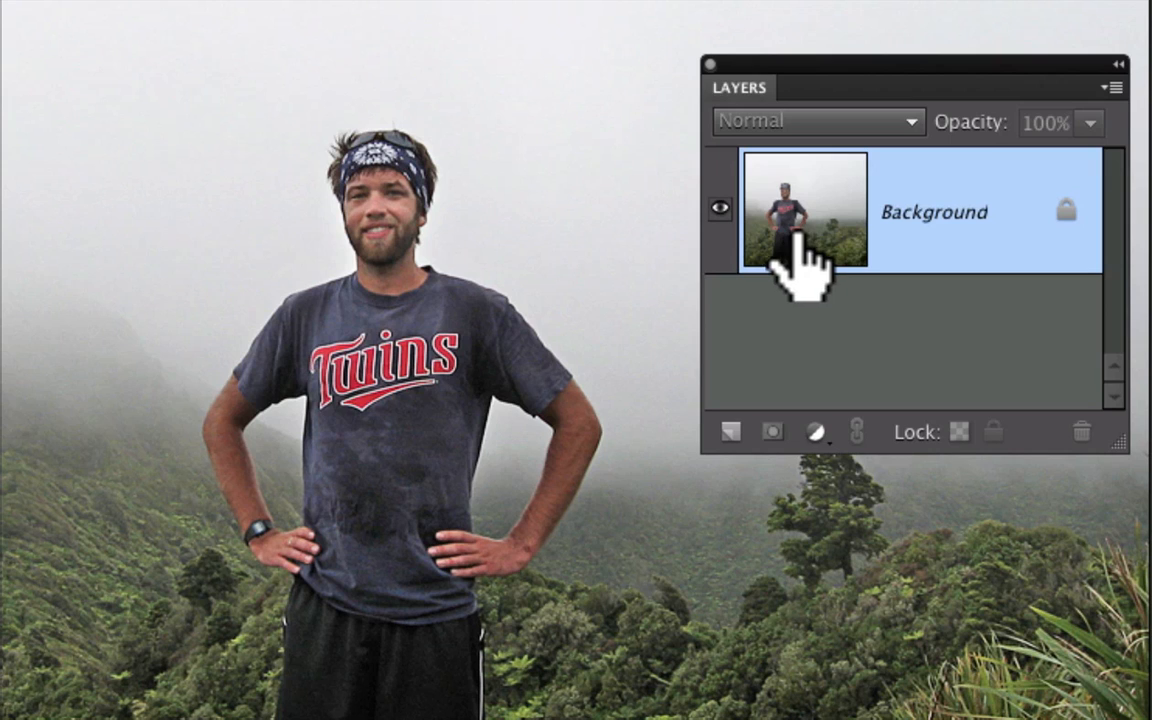
Step: Select the Background layer of the hillside photo and duplicate it
{"action": "left_click", "coordinate": [728, 432]}
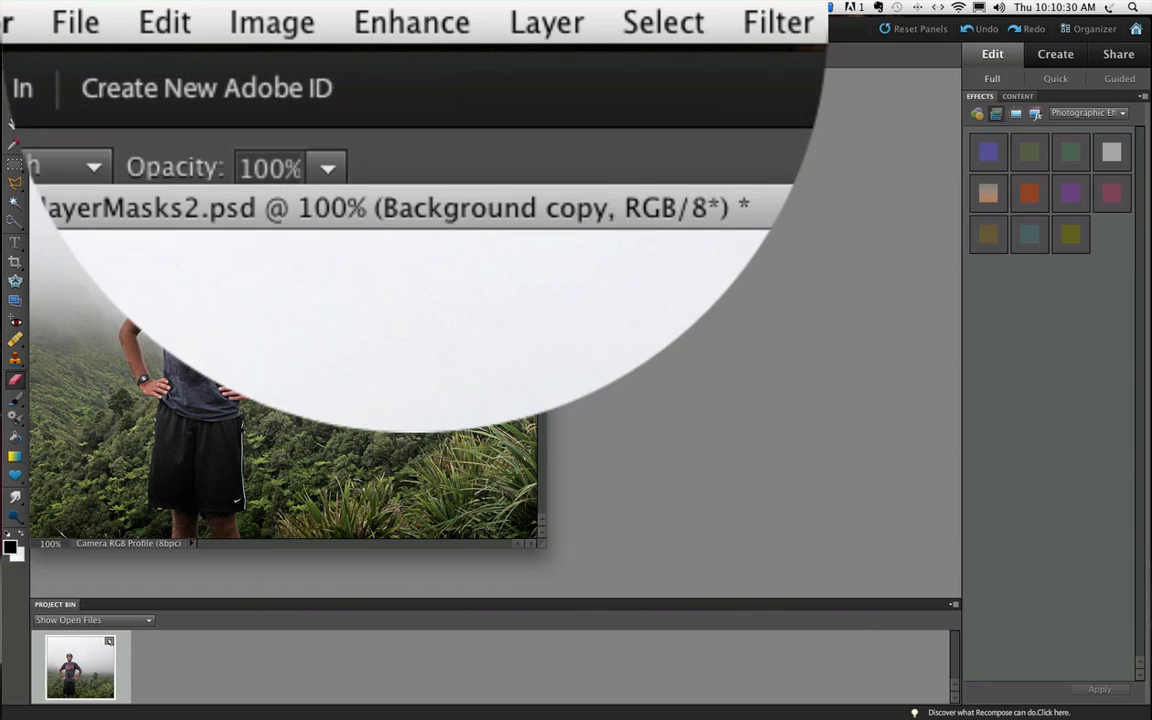
Step: Convert the Background copy to black and white using the Vivid Landscapes style
{"action": "left_click", "coordinate": [412, 20]}
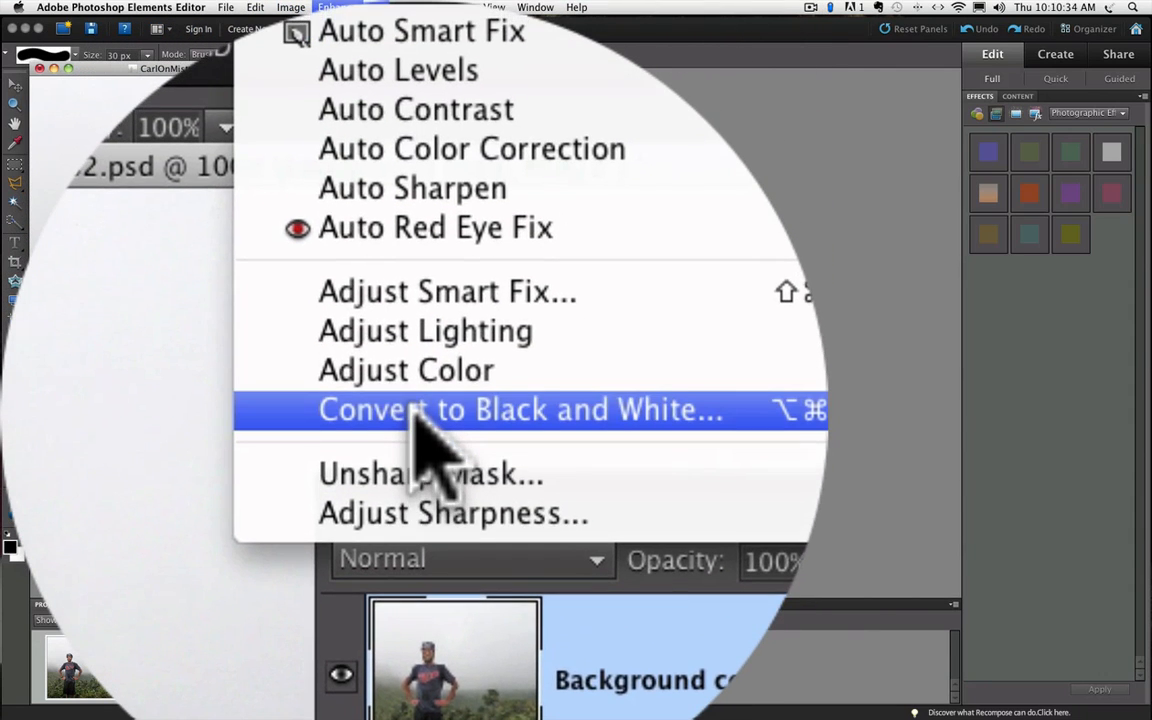
{"action": "left_click", "coordinate": [520, 408]}
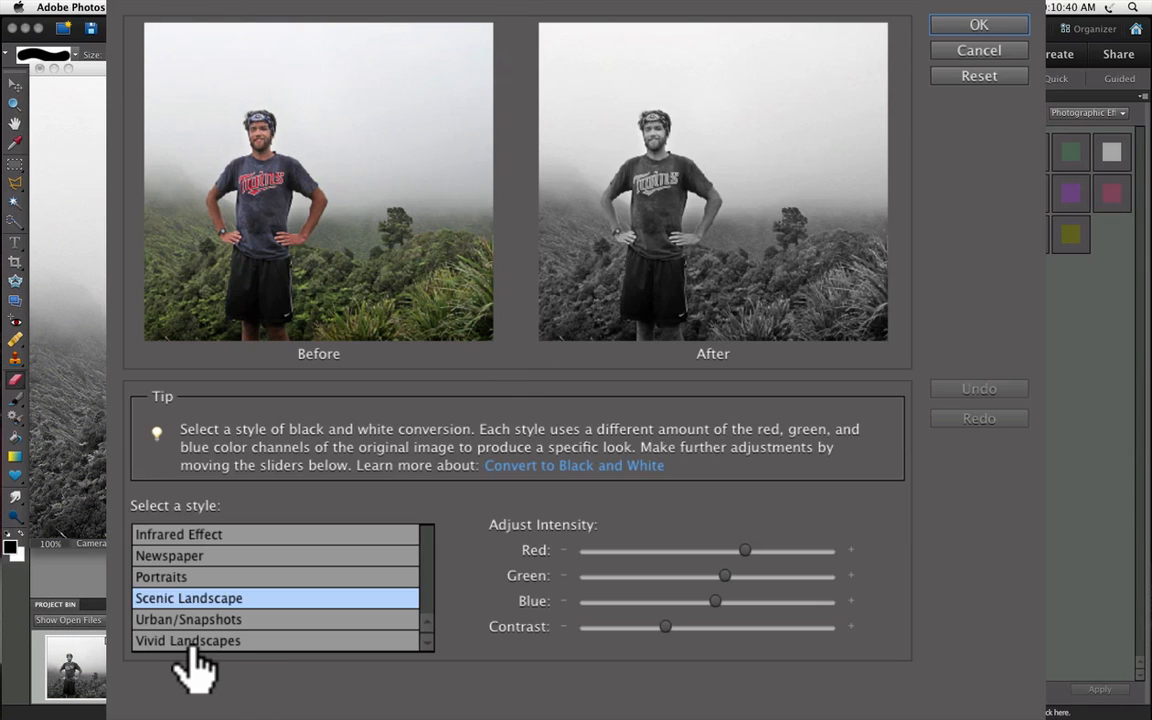
{"action": "left_click", "coordinate": [188, 640]}
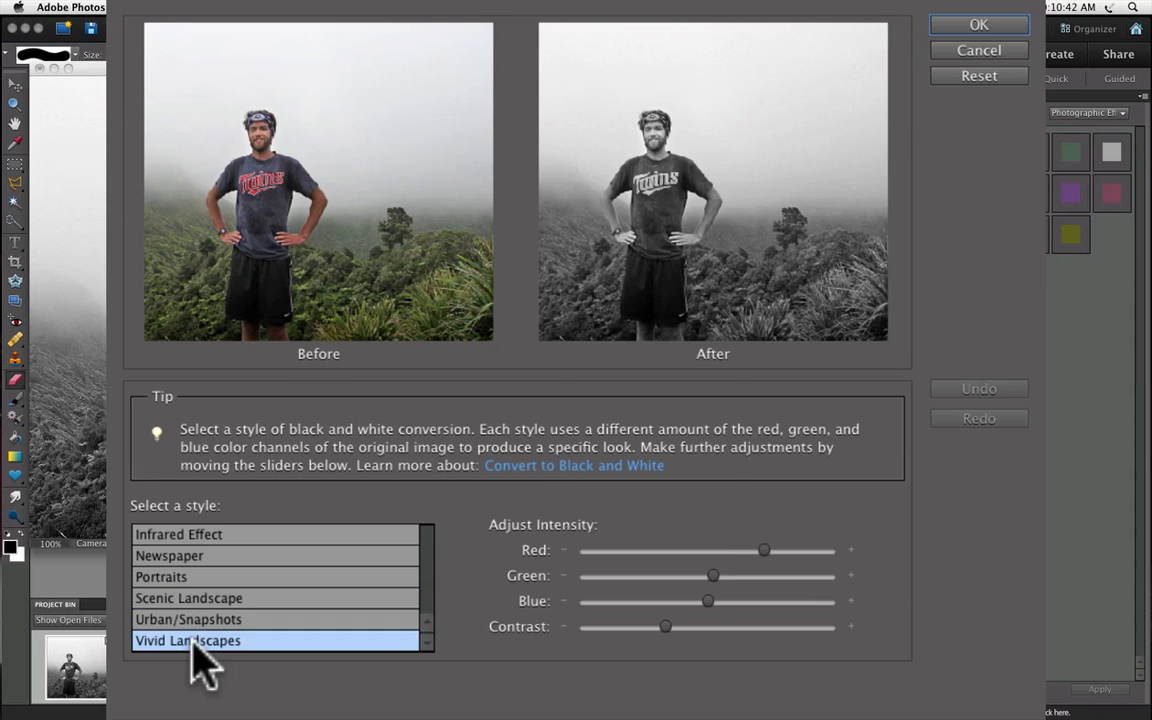
{"action": "left_click", "coordinate": [978, 24]}
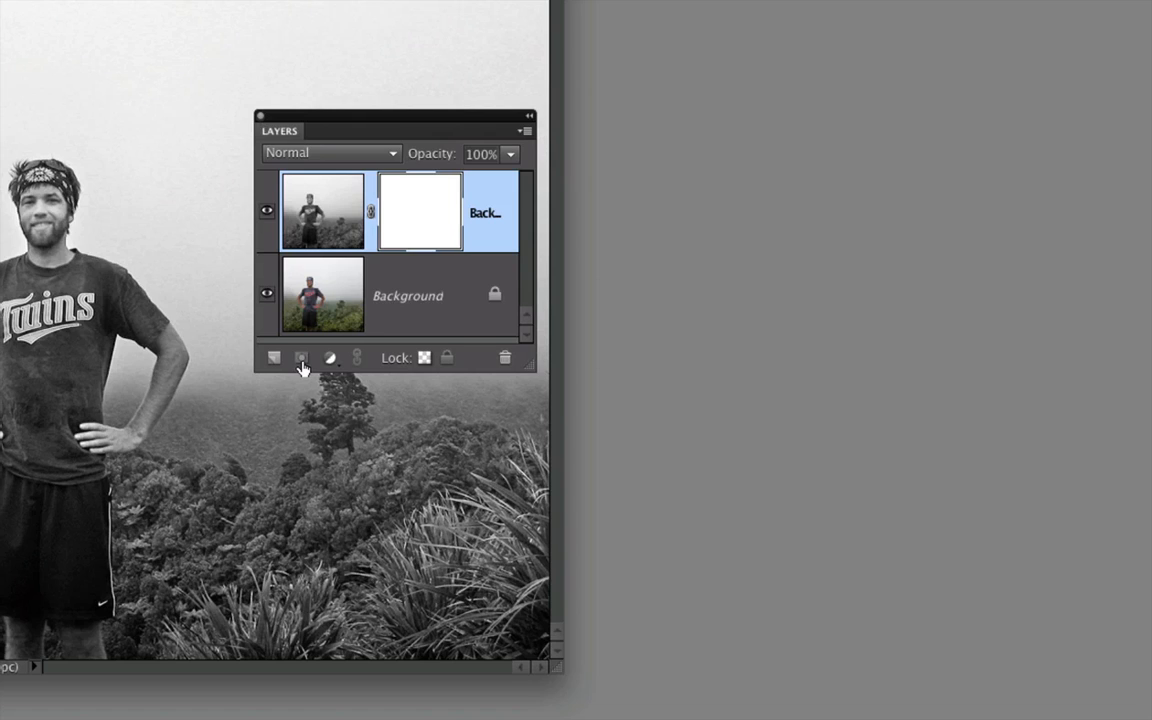
{"action": "mouse_move", "coordinate": [428, 268]}
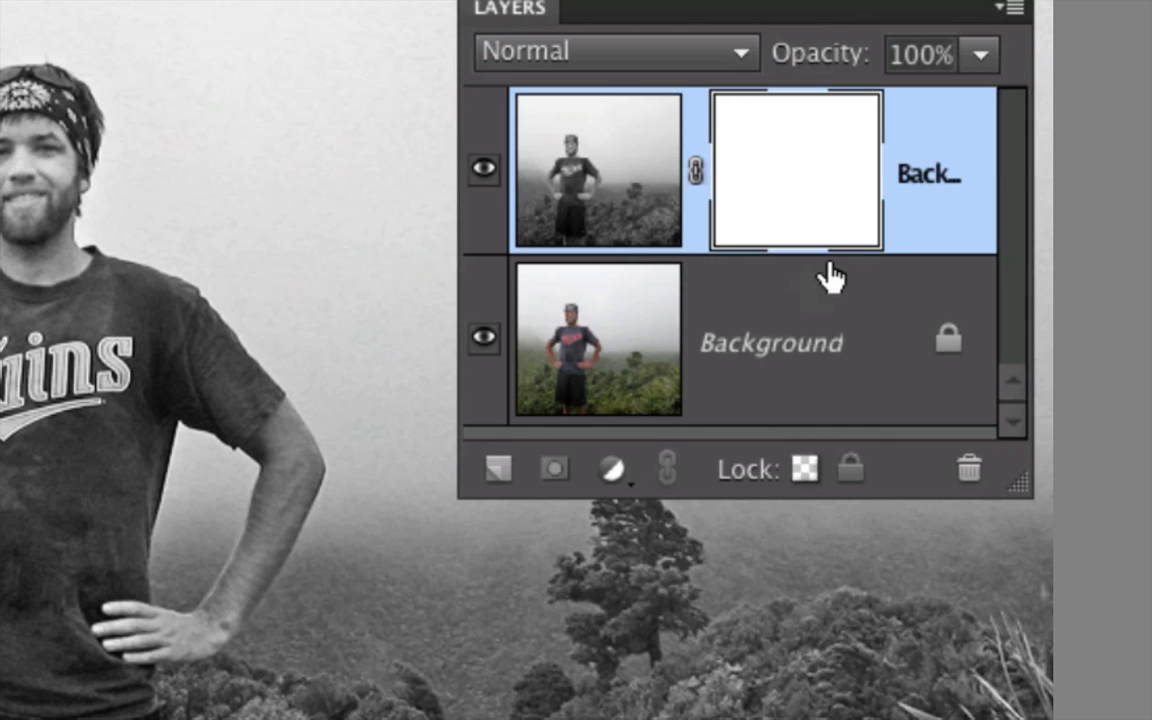
{"action": "mouse_move", "coordinate": [864, 276]}
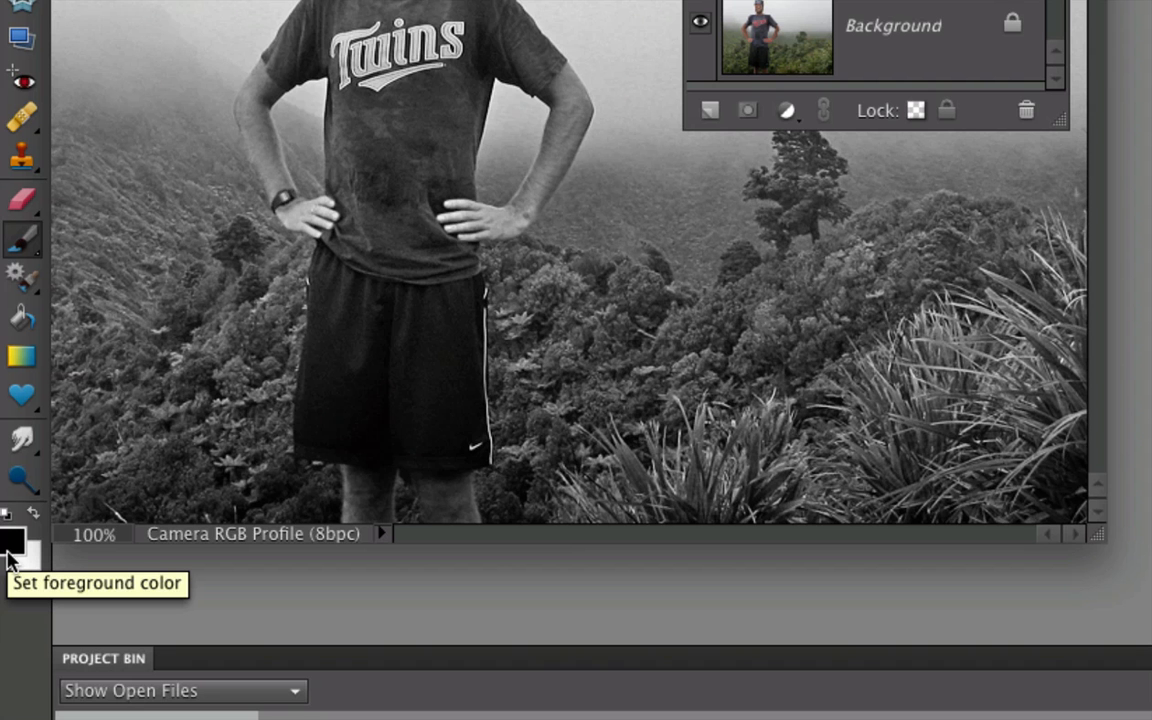
{"action": "mouse_move", "coordinate": [12, 550]}
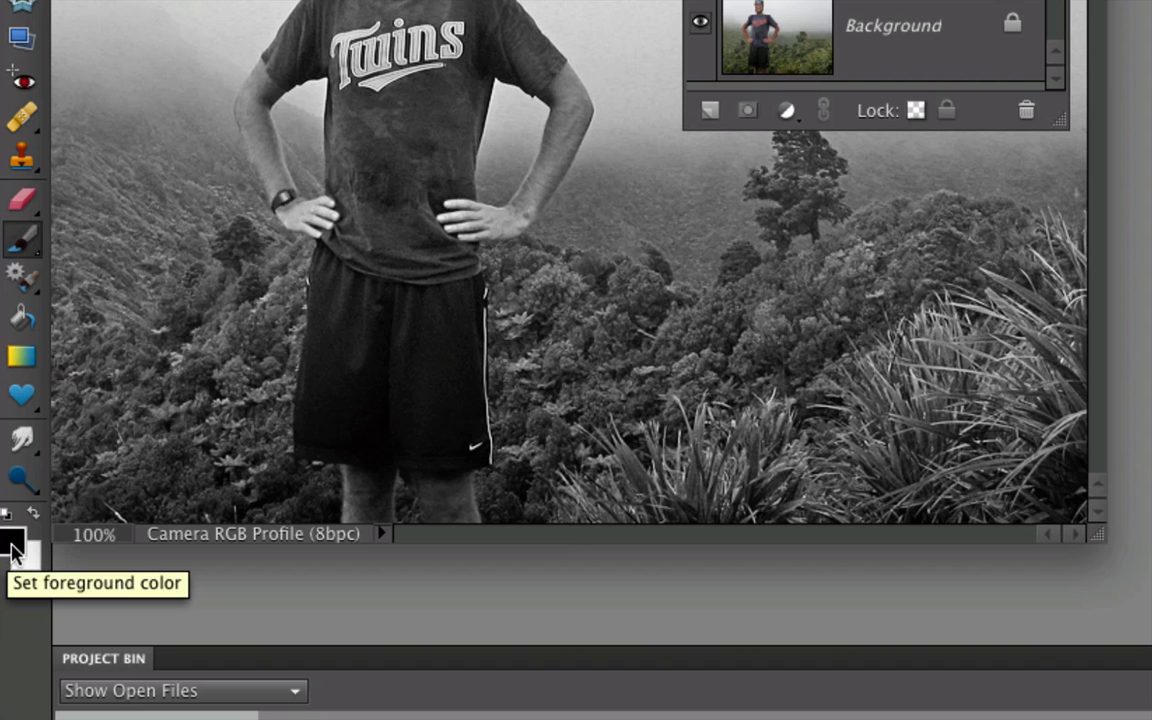
{"action": "mouse_move", "coordinate": [76, 612]}
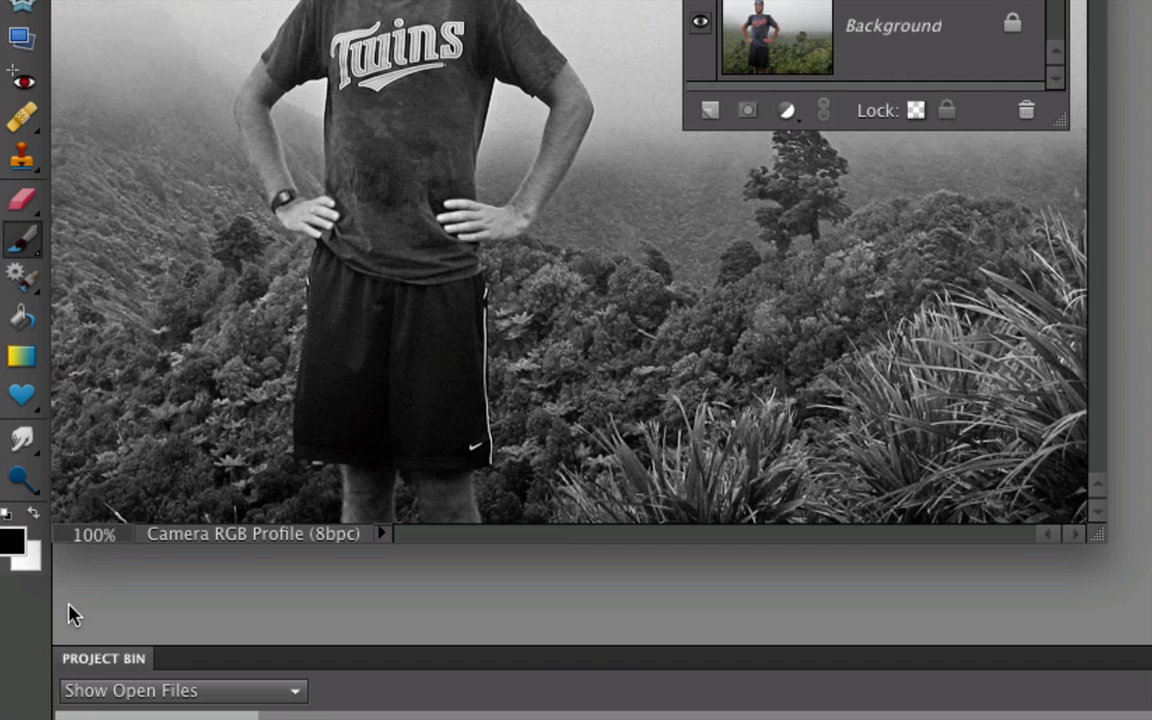
{"action": "mouse_move", "coordinate": [52, 614]}
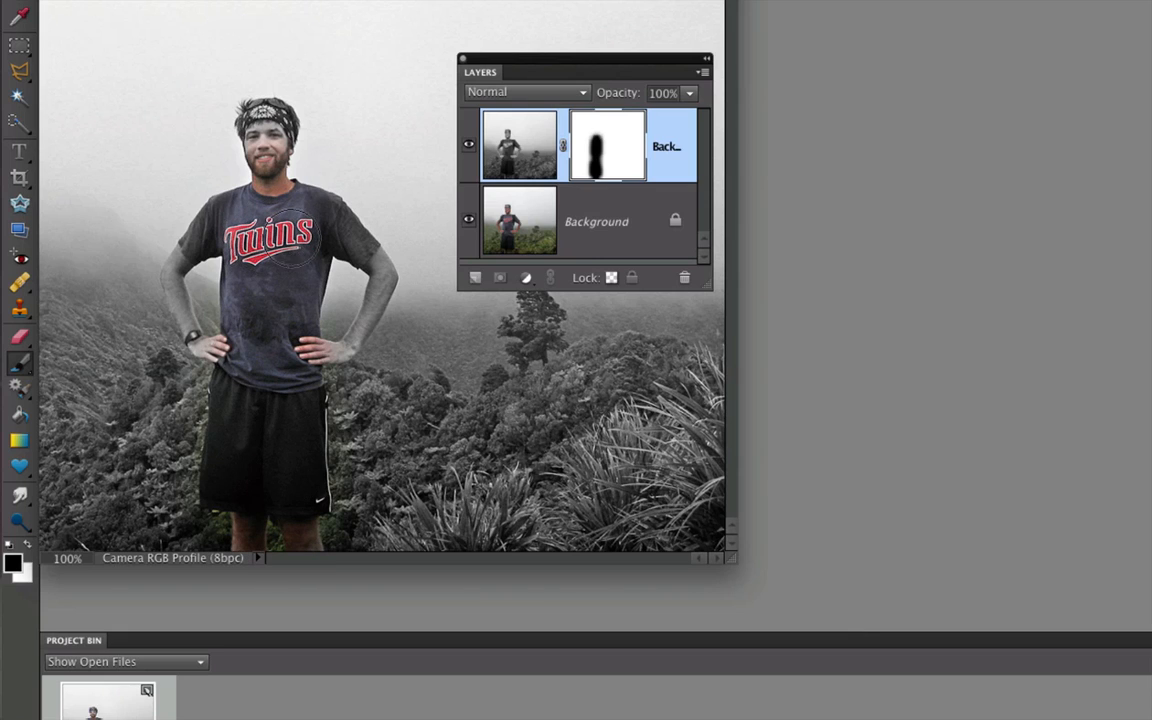
Step: Paint black on the mask over the man's body and left arm to reveal his colour
{"action": "left_click_drag", "start_coordinate": [290, 230], "coordinate": [376, 296]}
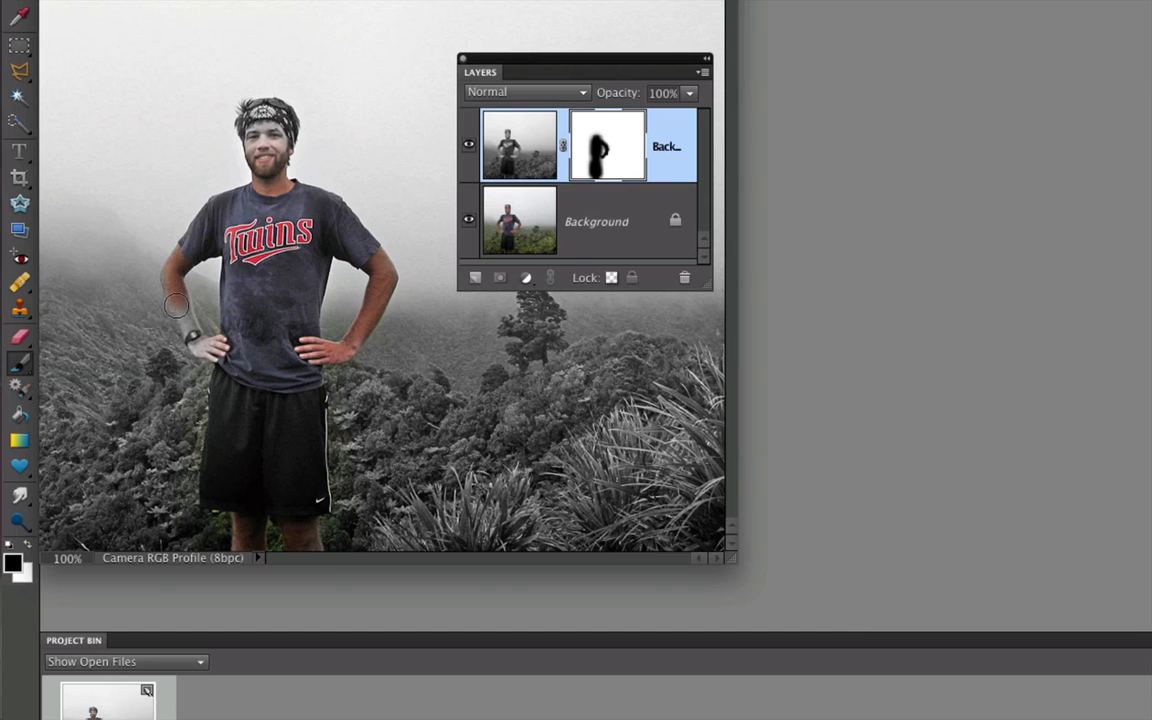
{"action": "left_click_drag", "start_coordinate": [176, 304], "coordinate": [204, 340]}
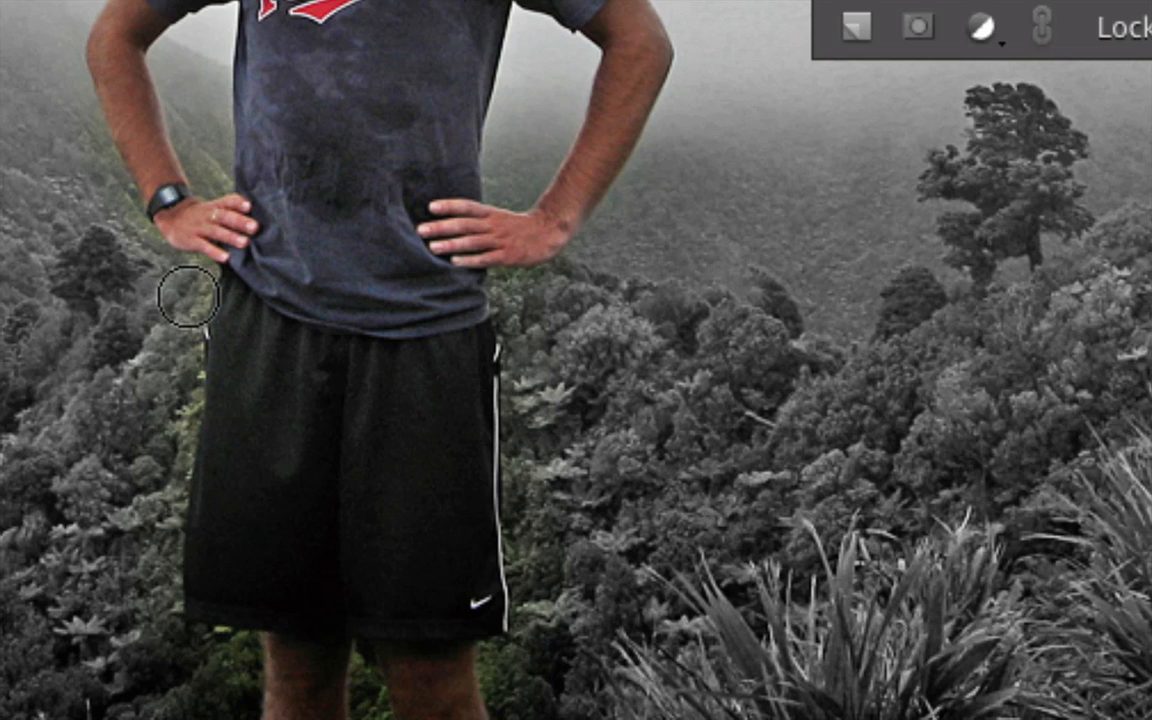
{"action": "mouse_move", "coordinate": [170, 284]}
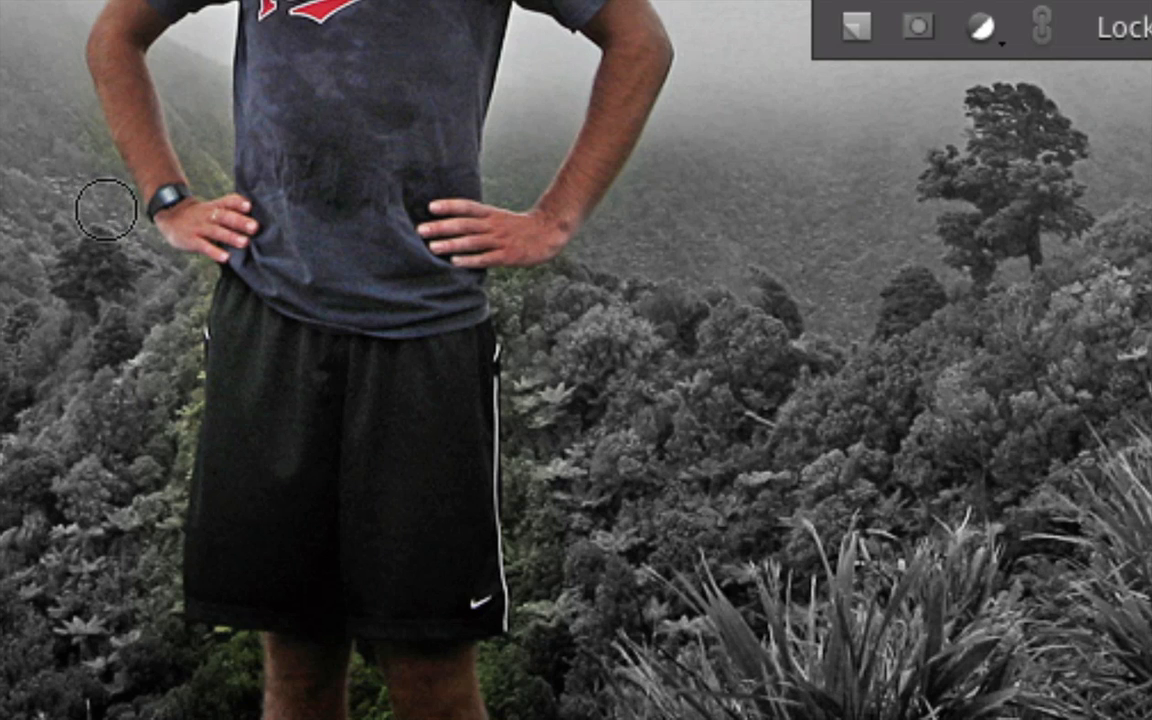
Step: Paint a small black brush along the arm edge so the colour follows his outline
{"action": "left_click_drag", "start_coordinate": [104, 210], "coordinate": [84, 156]}
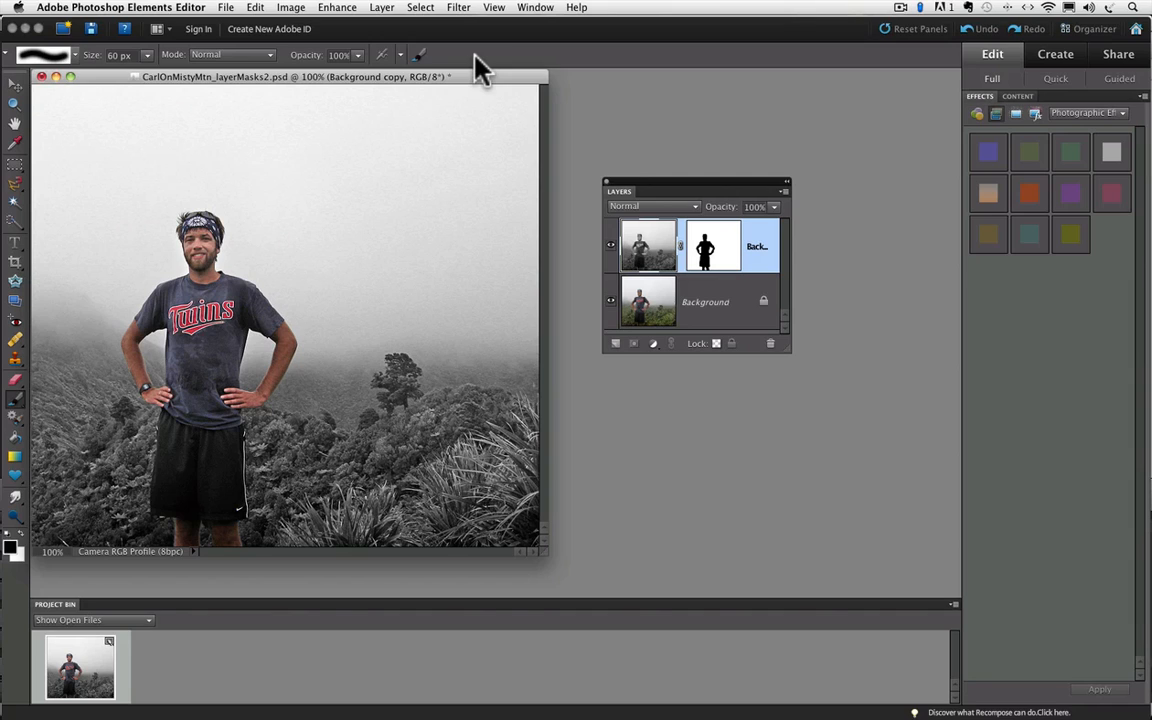
{"action": "mouse_move", "coordinate": [580, 80]}
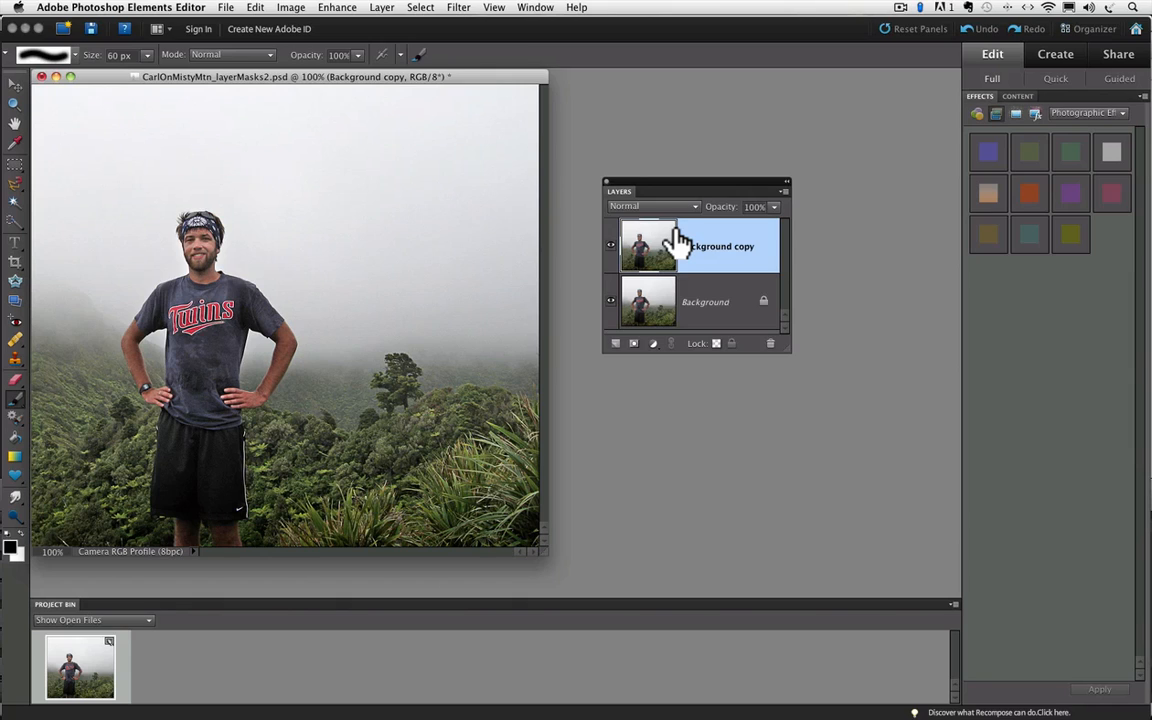
{"action": "mouse_move", "coordinate": [424, 18]}
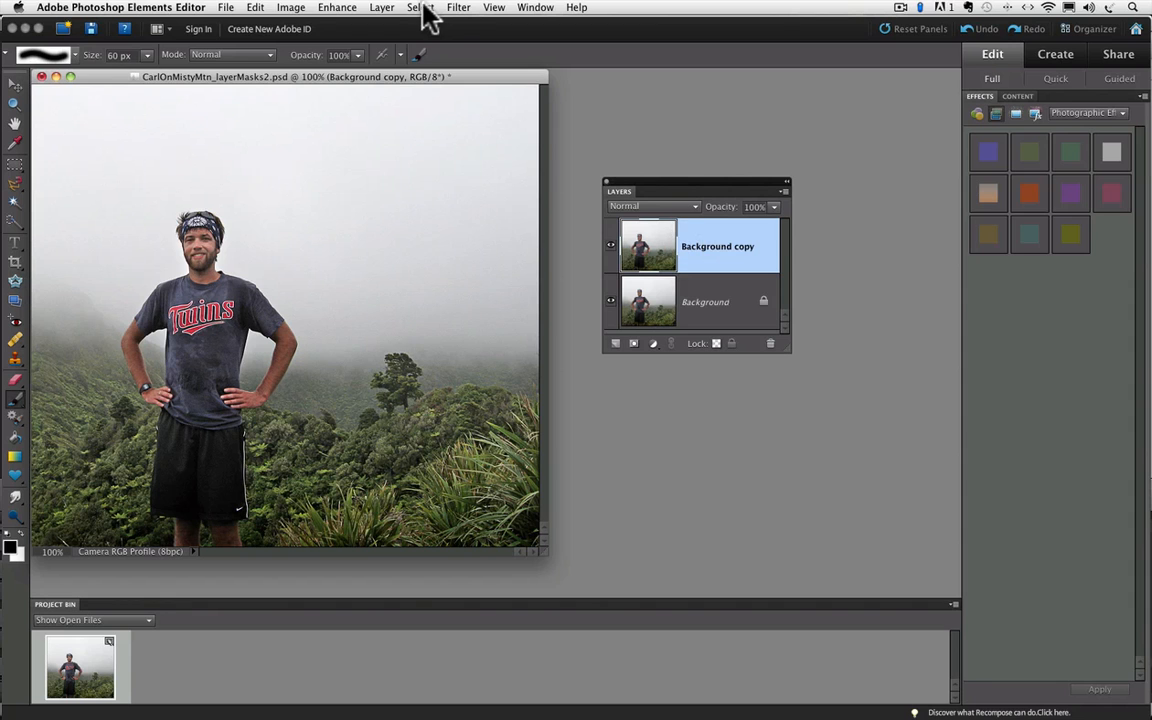
Step: Apply a Gaussian Blur with a 3.0 pixel radius to the Background copy layer
{"action": "left_click", "coordinate": [458, 8]}
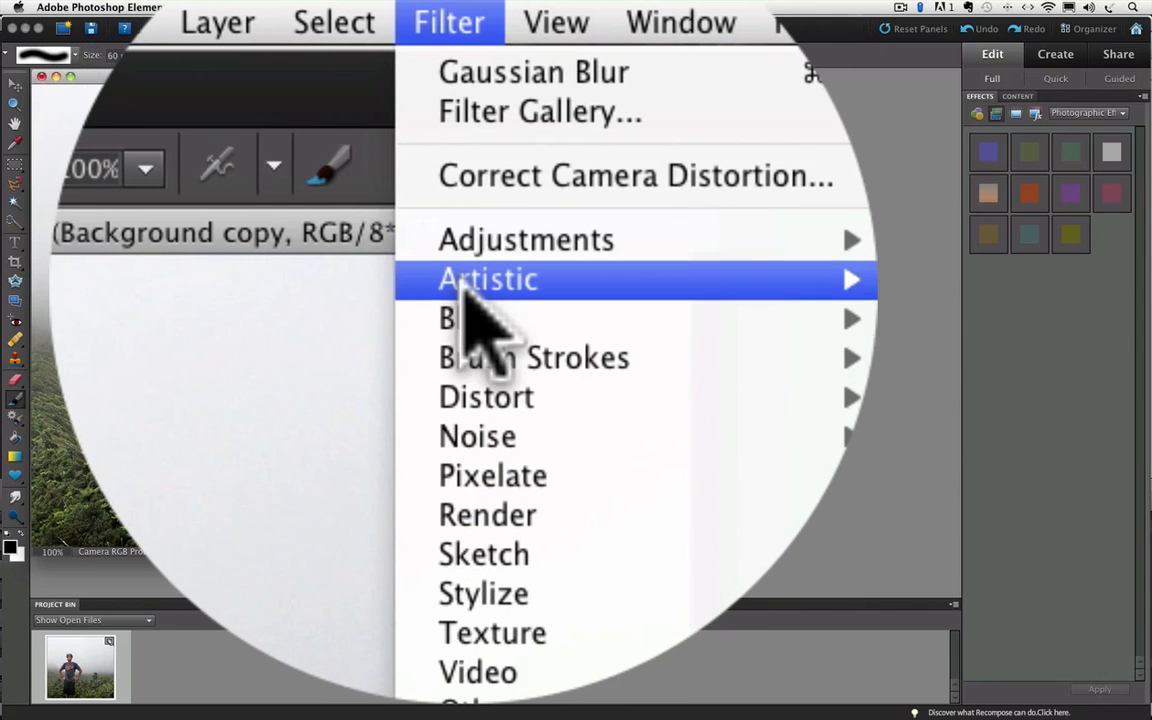
{"action": "mouse_move", "coordinate": [460, 316]}
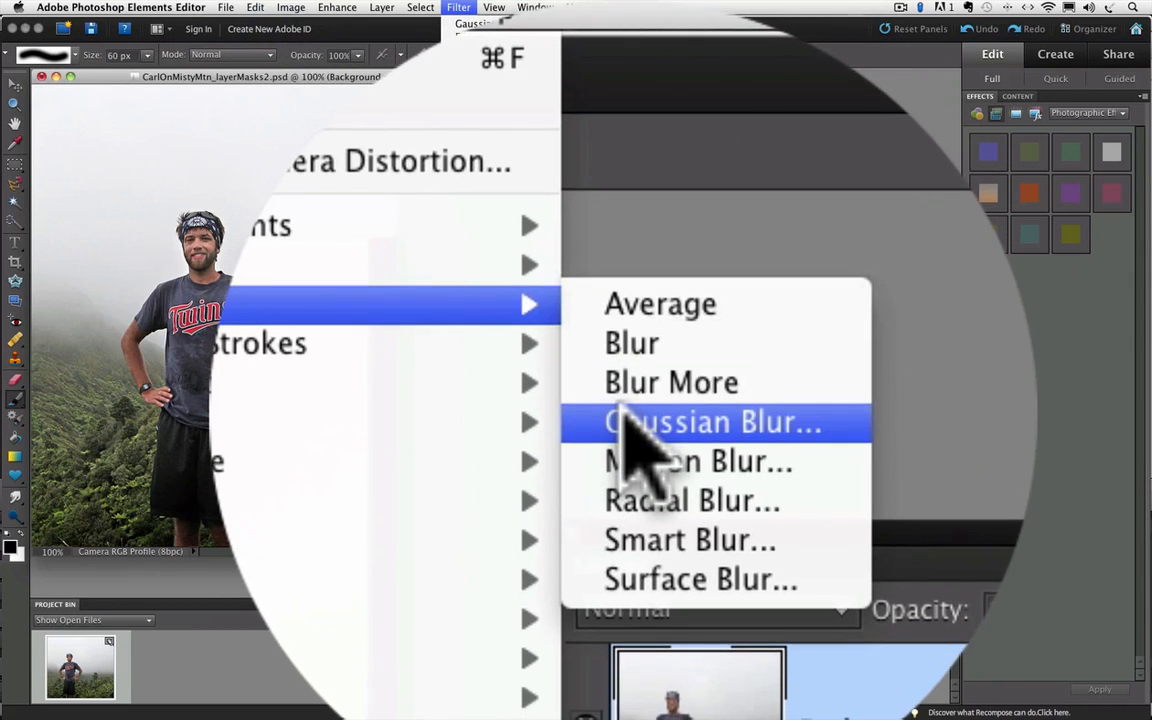
{"action": "left_click", "coordinate": [712, 420]}
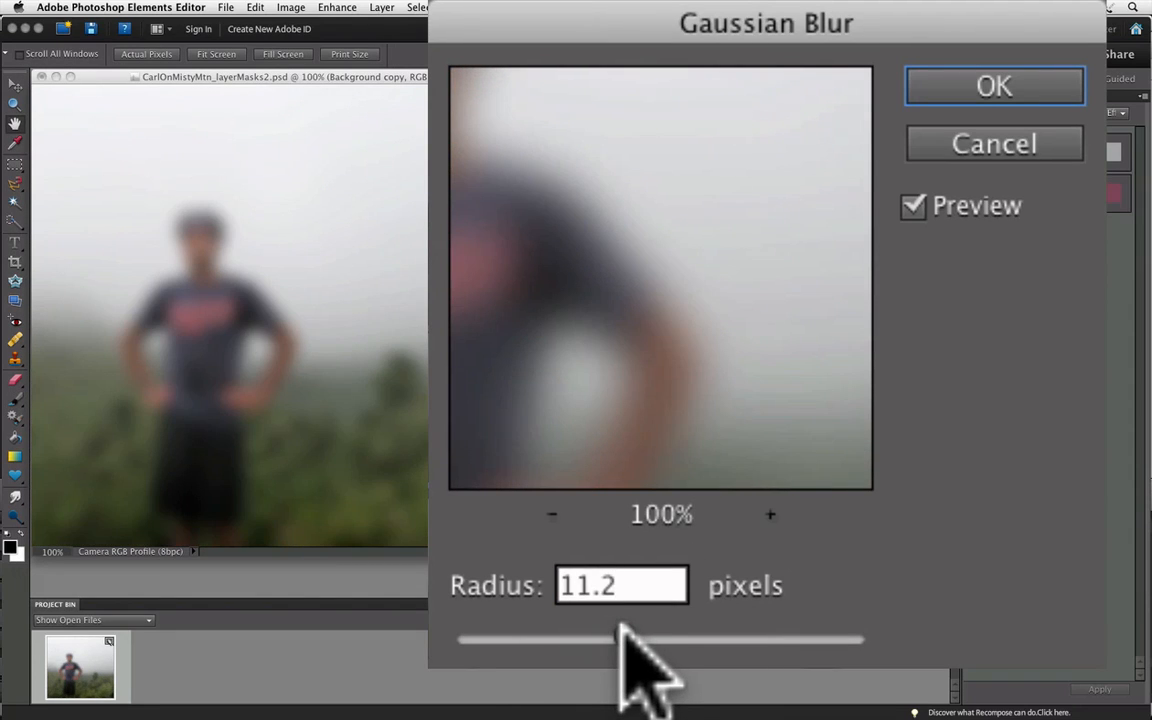
{"action": "left_click_drag", "start_coordinate": [616, 638], "coordinate": [604, 638]}
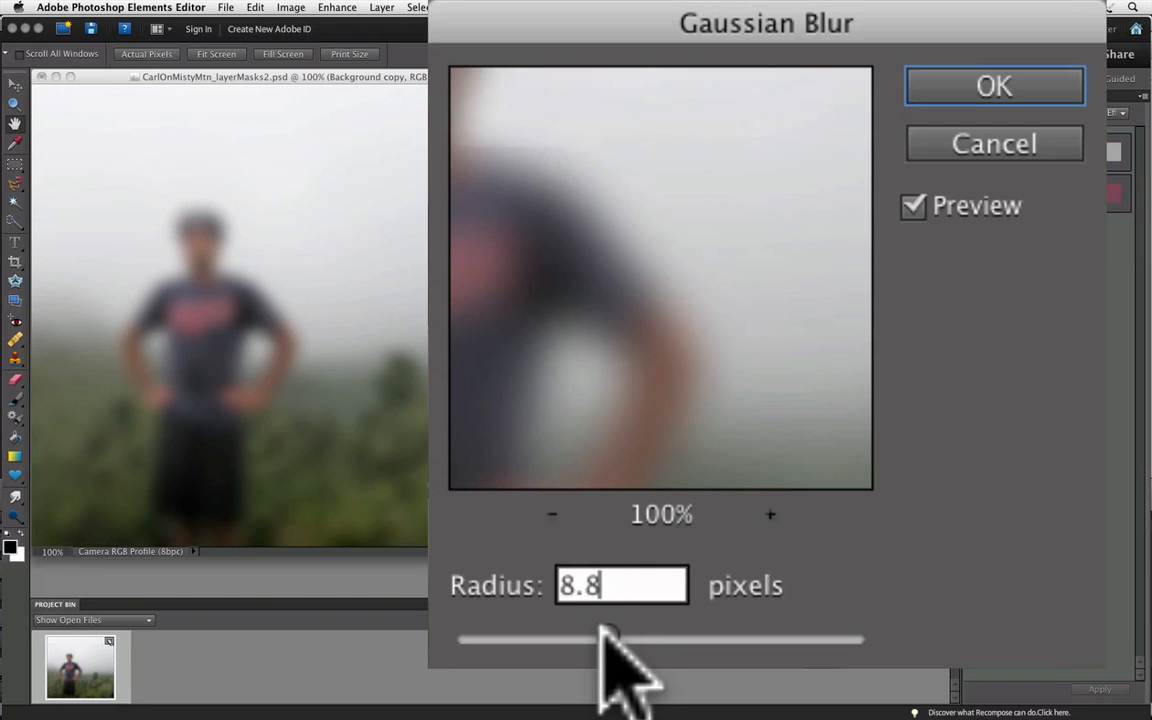
{"action": "left_click_drag", "start_coordinate": [610, 640], "coordinate": [530, 640]}
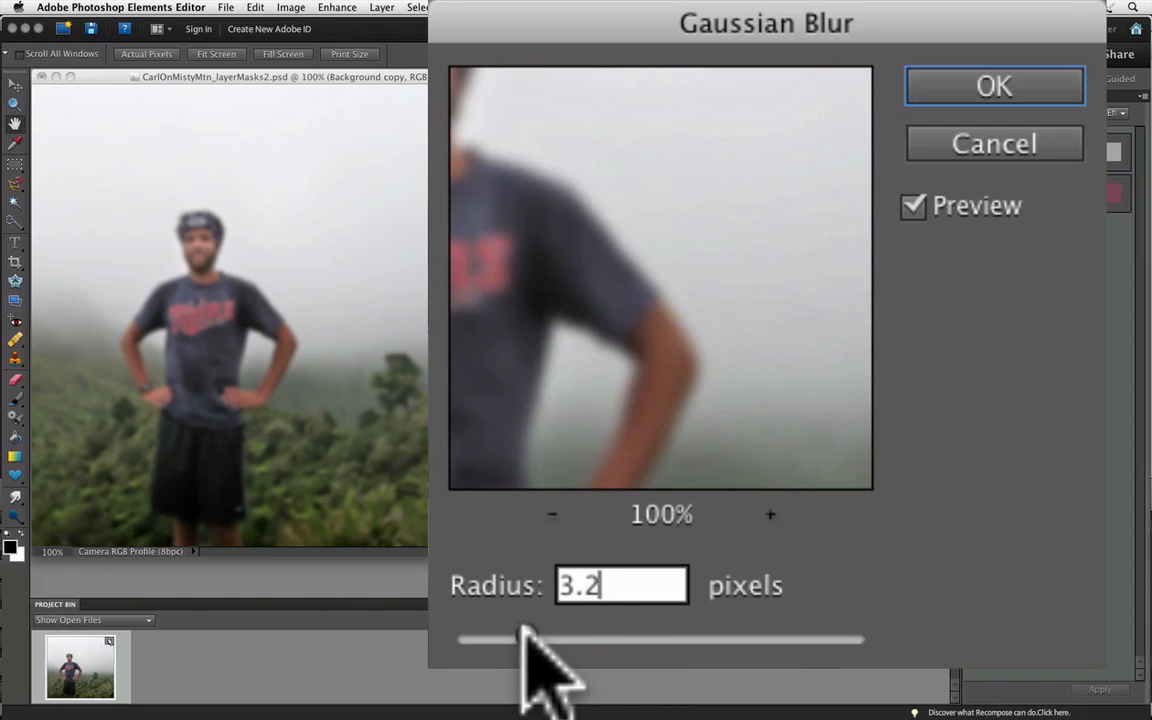
{"action": "left_click_drag", "start_coordinate": [530, 640], "coordinate": [524, 640]}
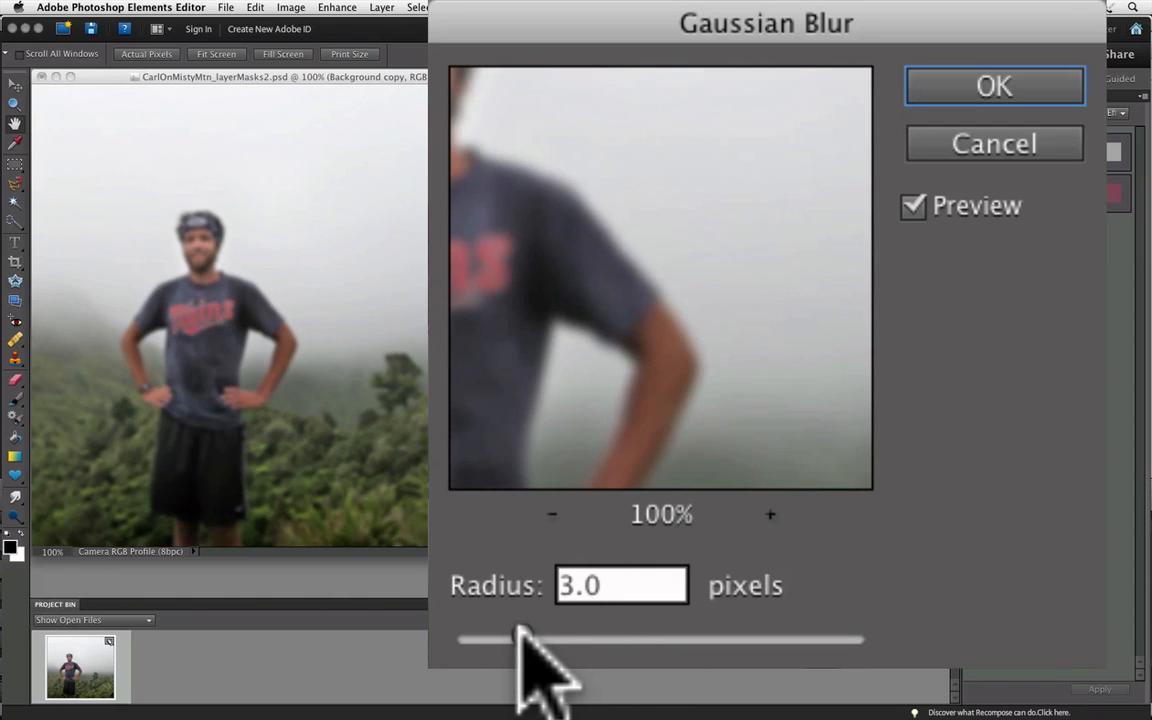
{"action": "left_click", "coordinate": [620, 584]}
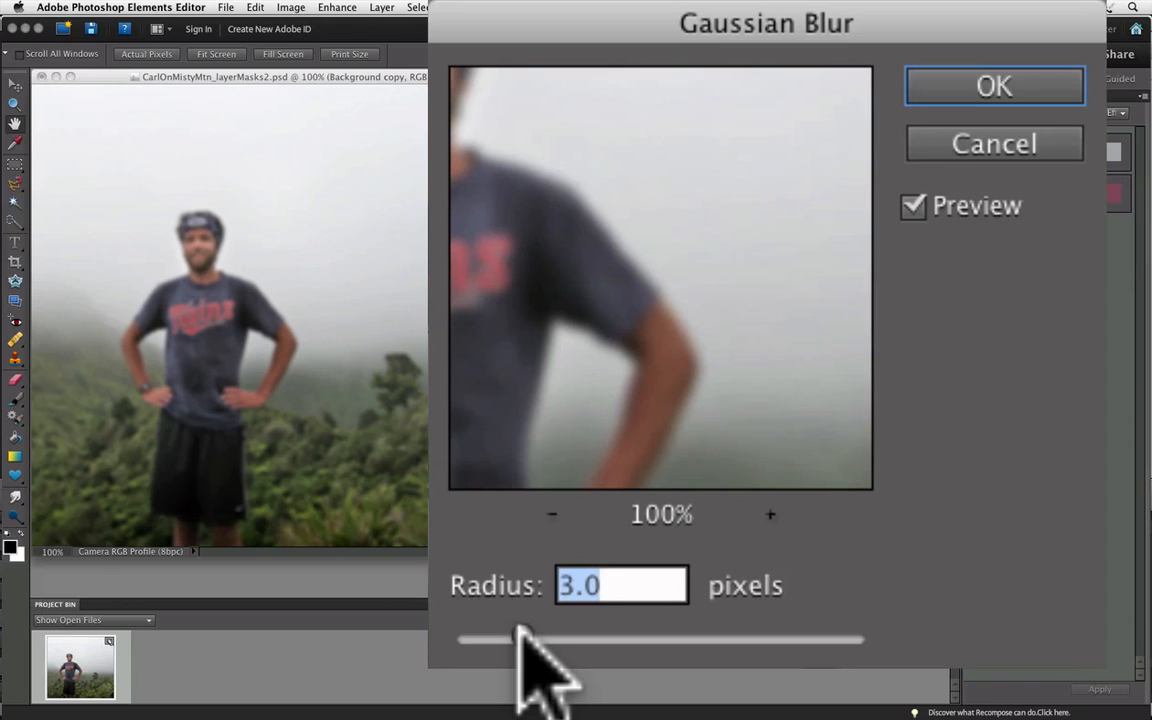
{"action": "left_click", "coordinate": [992, 84]}
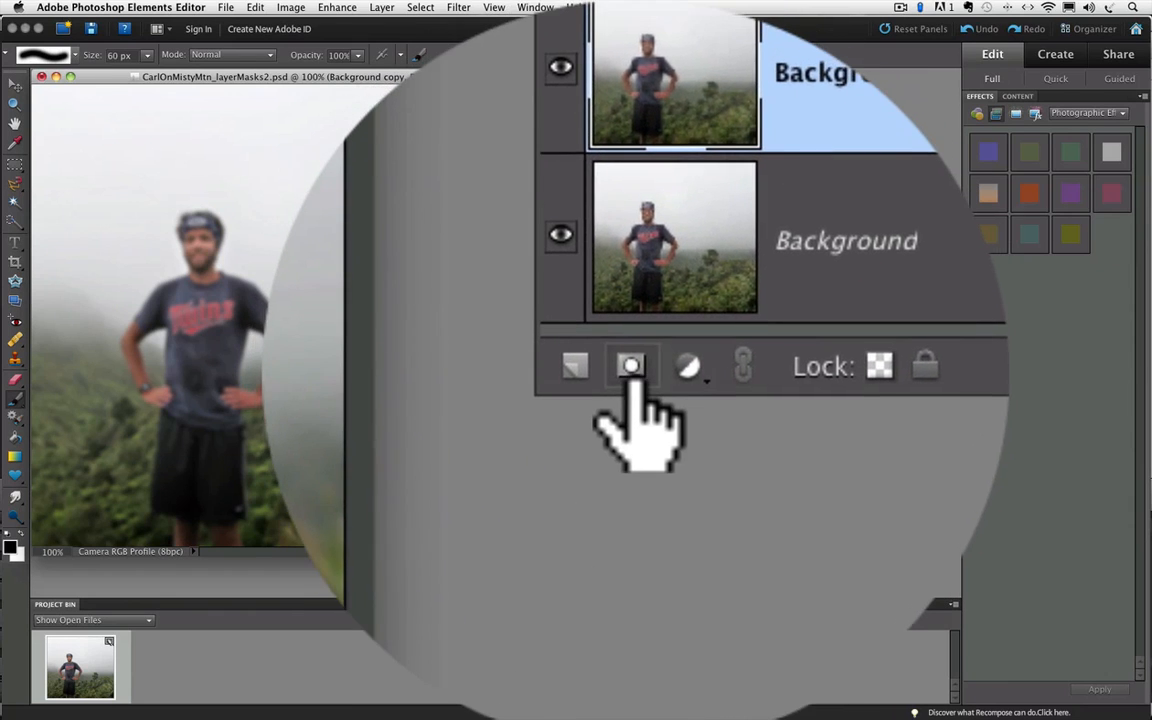
{"action": "mouse_move", "coordinate": [632, 368]}
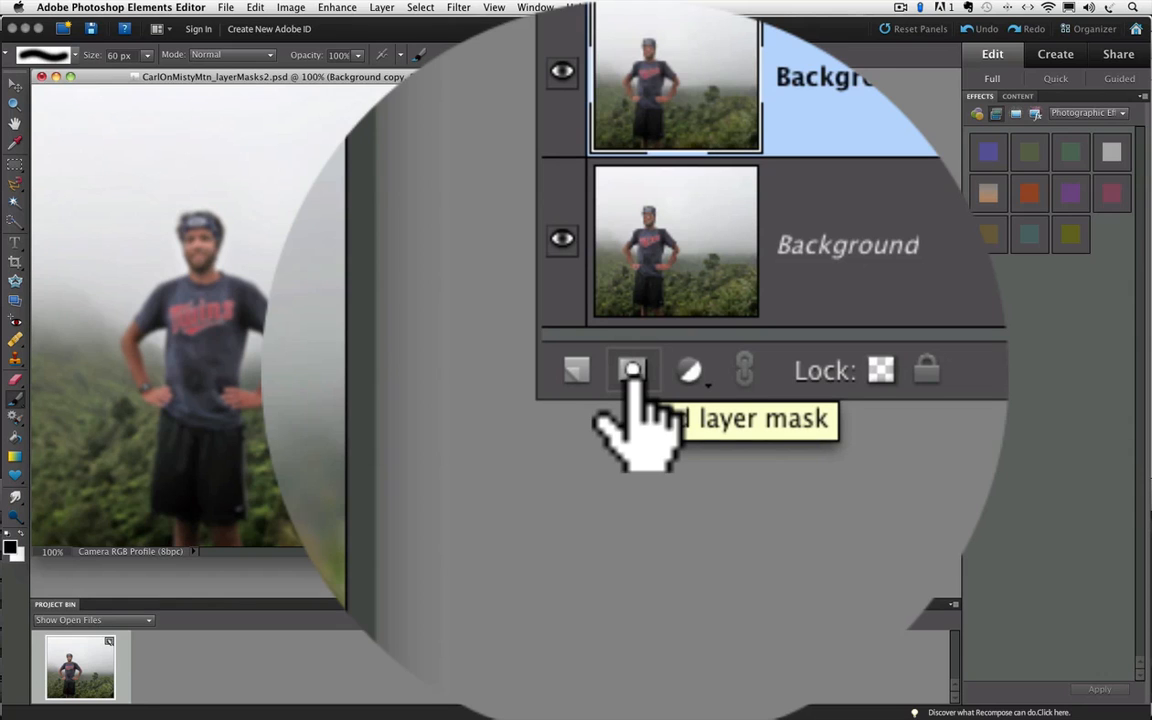
Step: Add a blank layer mask to the blurred Background copy layer
{"action": "left_click", "coordinate": [632, 370]}
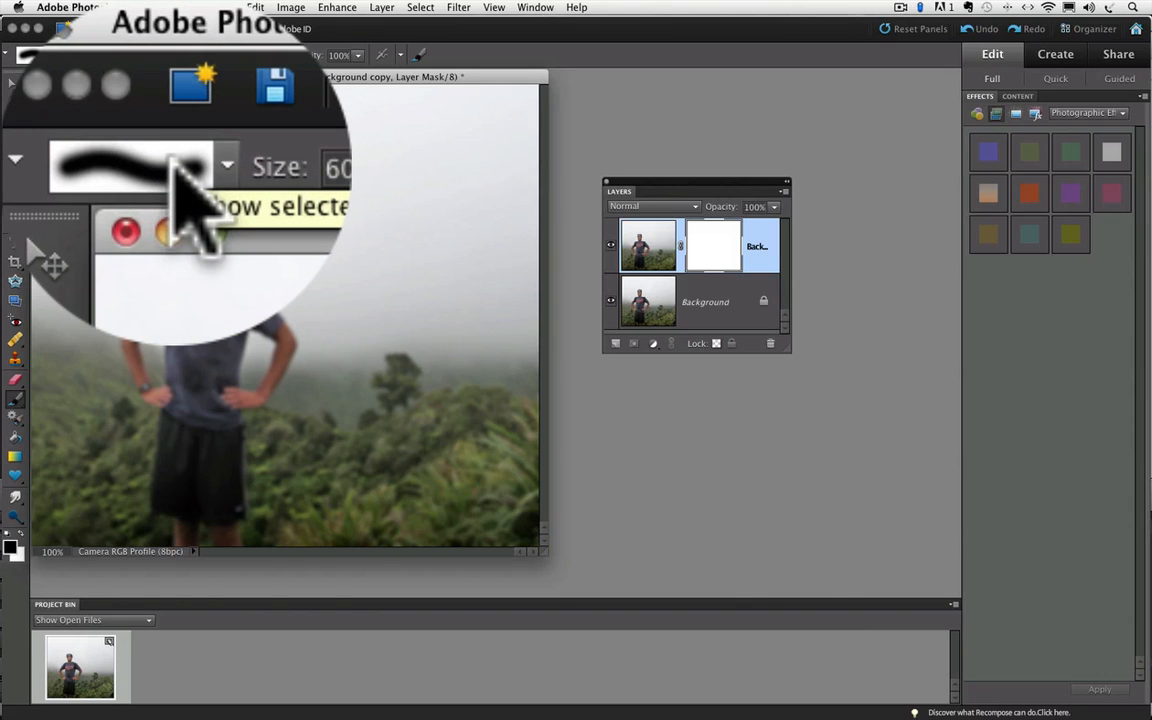
Step: Load the Basic Brushes set in the brush preset picker
{"action": "left_click", "coordinate": [228, 166]}
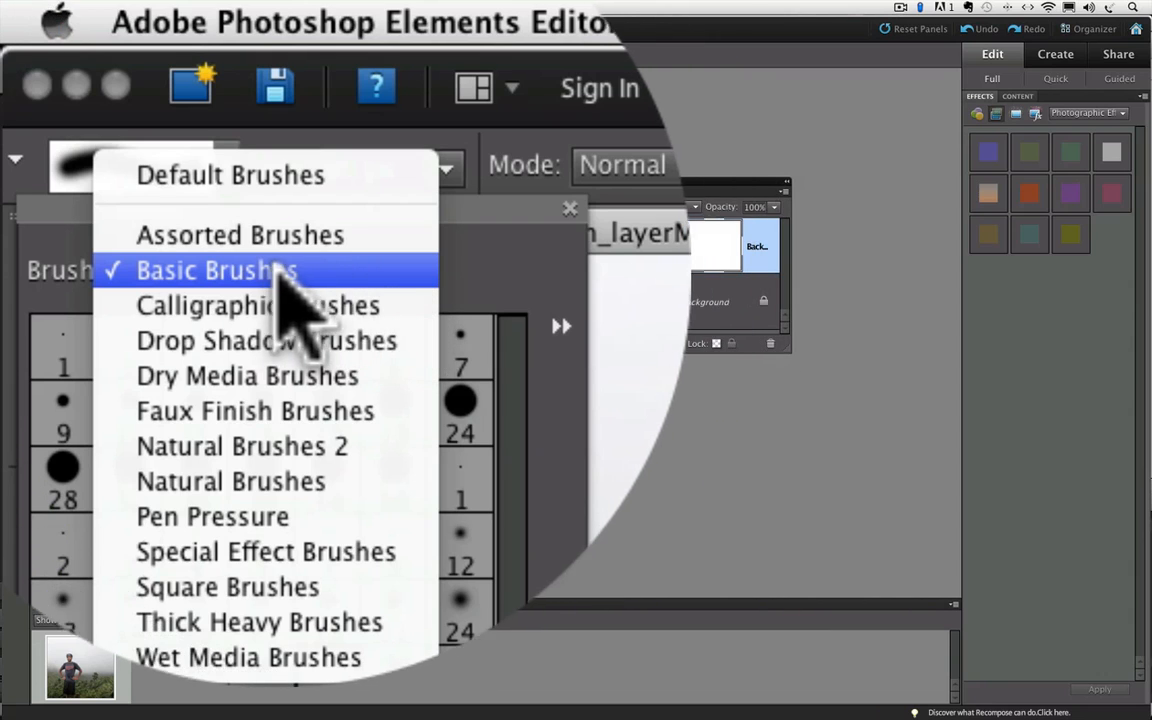
{"action": "left_click", "coordinate": [216, 270]}
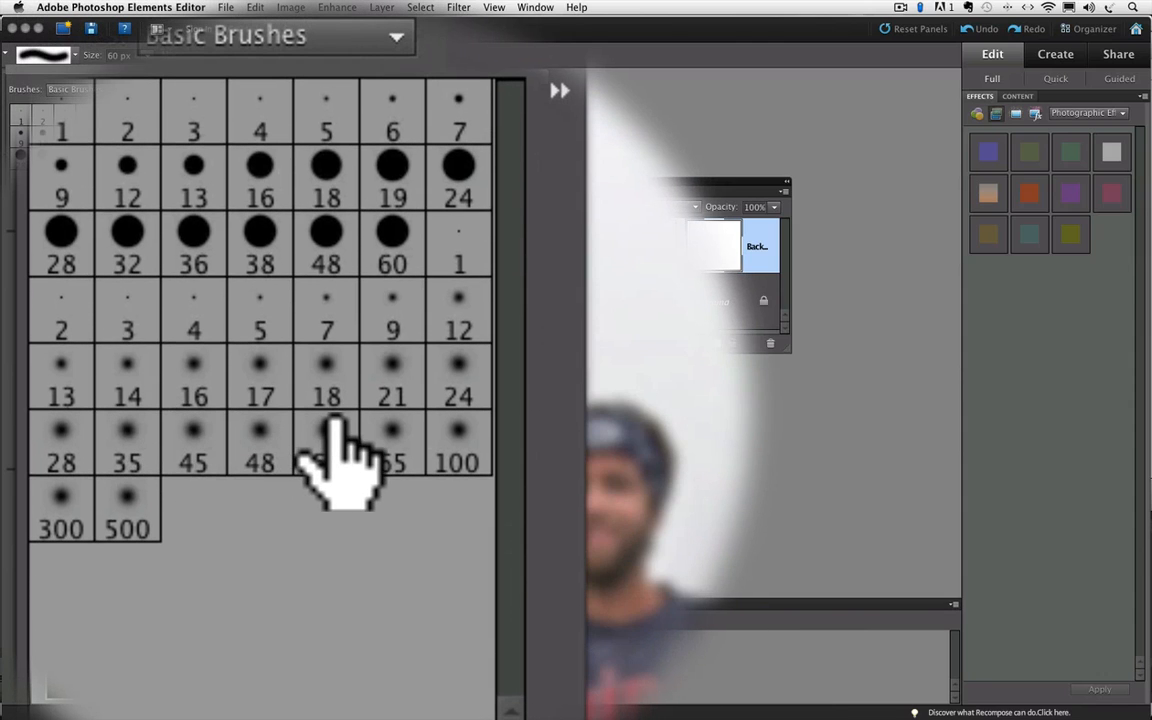
{"action": "mouse_move", "coordinate": [330, 440]}
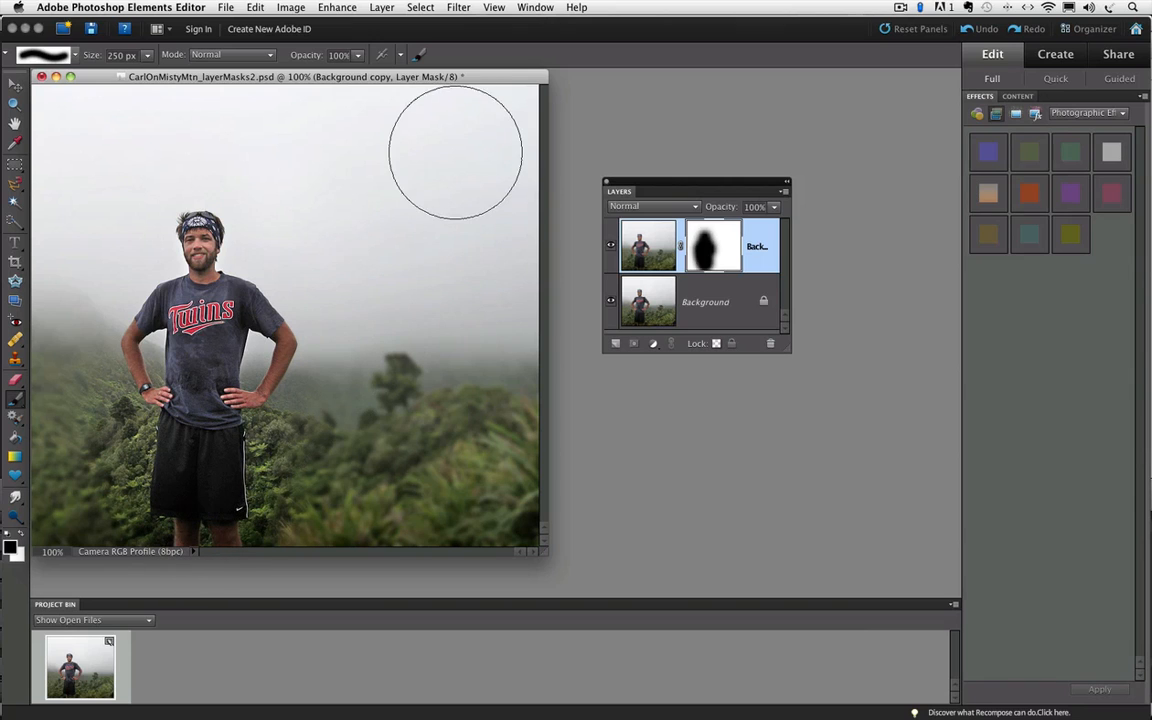
{"action": "mouse_move", "coordinate": [436, 476]}
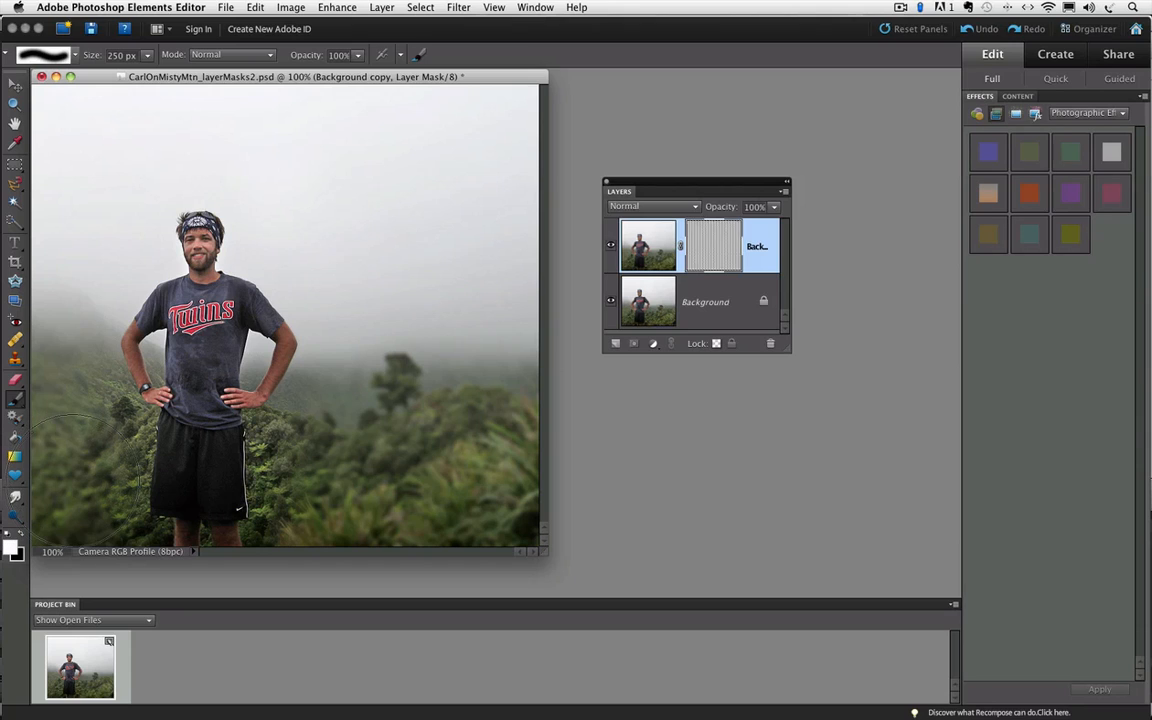
{"action": "mouse_move", "coordinate": [270, 544]}
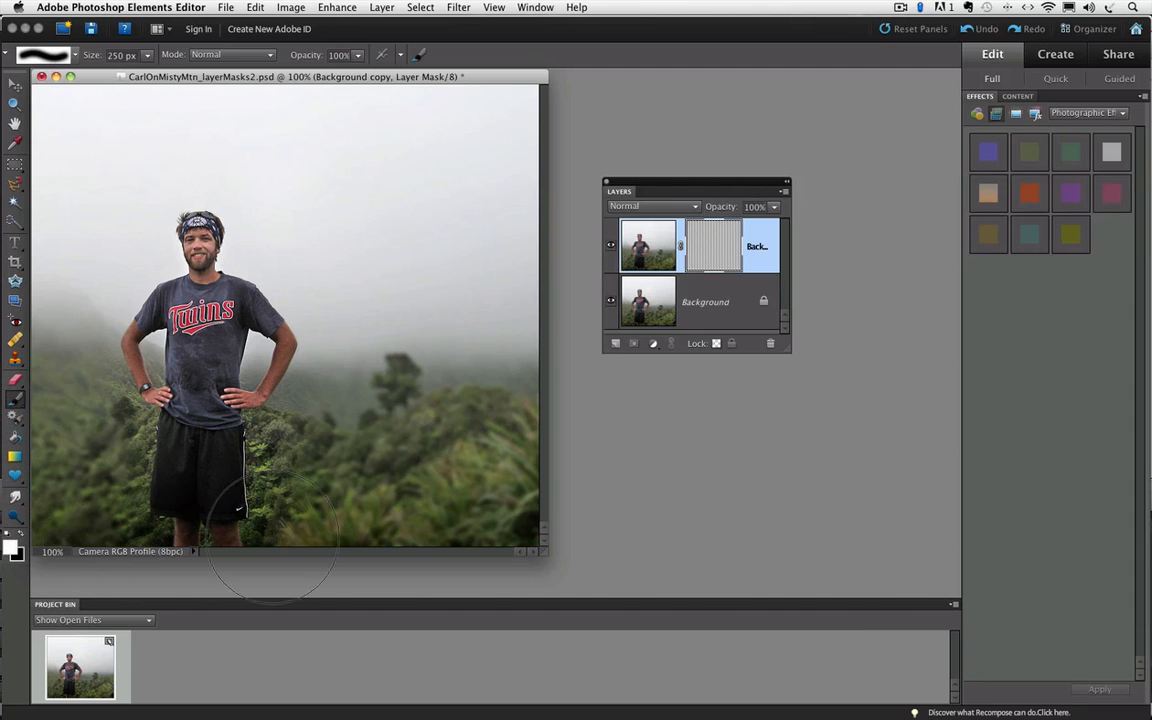